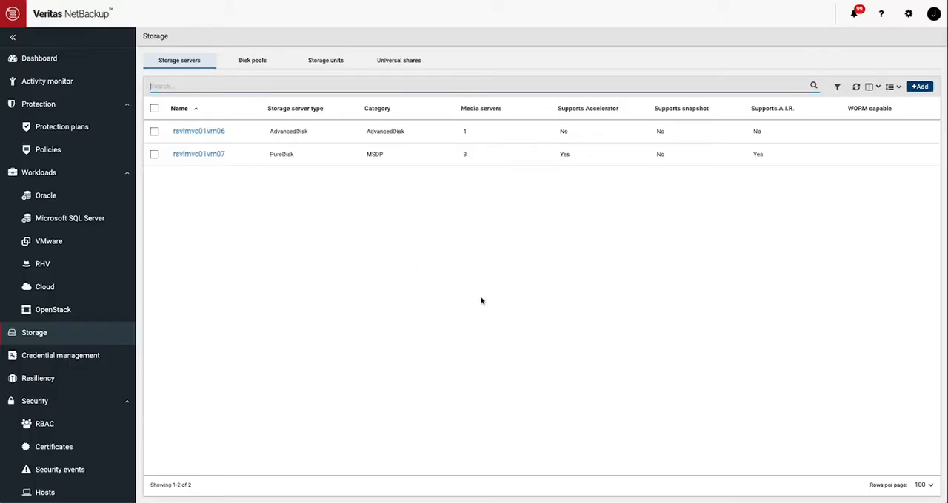
# - Begin adding a storage server of type Media Server Deduplication Pool (MSDP)
pyautogui.click(919, 86)
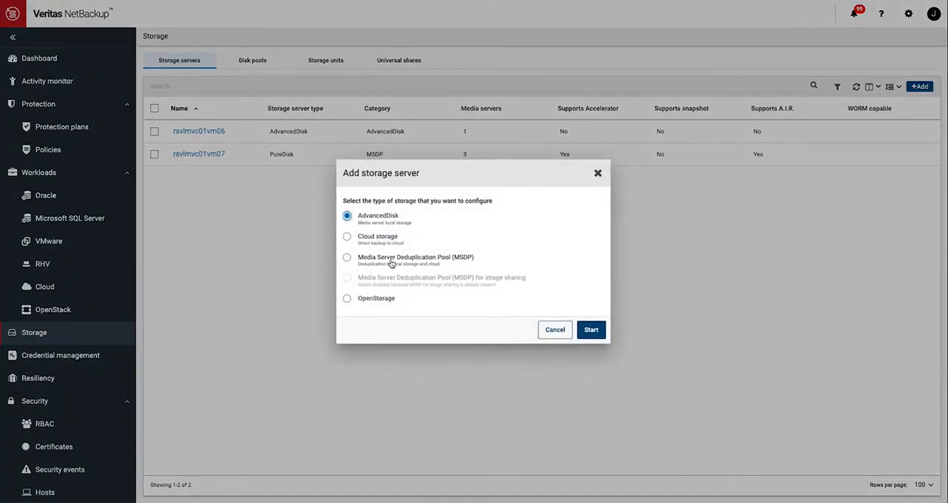
pyautogui.click(346, 257)
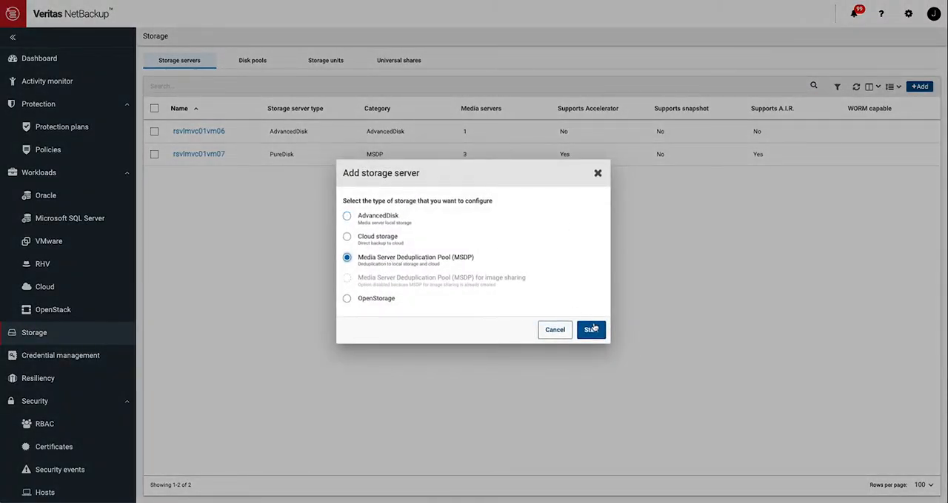
pyautogui.click(591, 329)
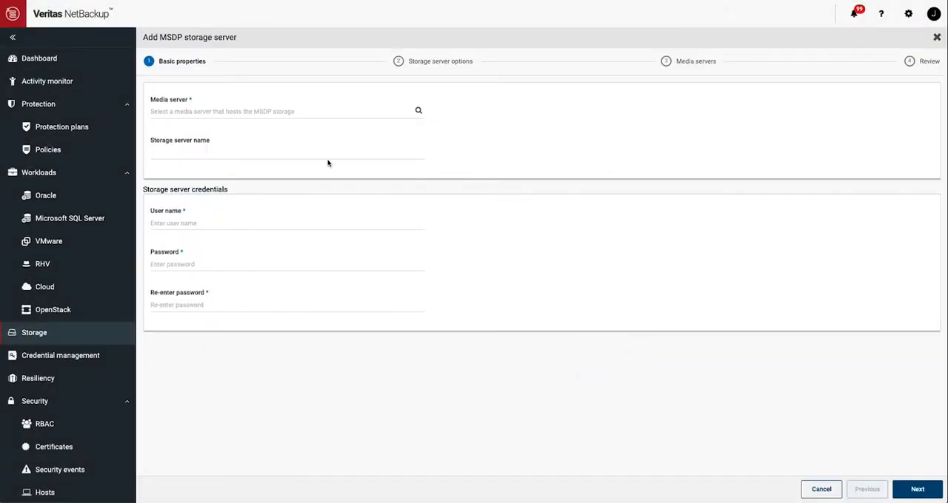
# - Host the MSDP storage on media server rsvlmvc01vm21 with user storageuser and its password
pyautogui.click(418, 110)
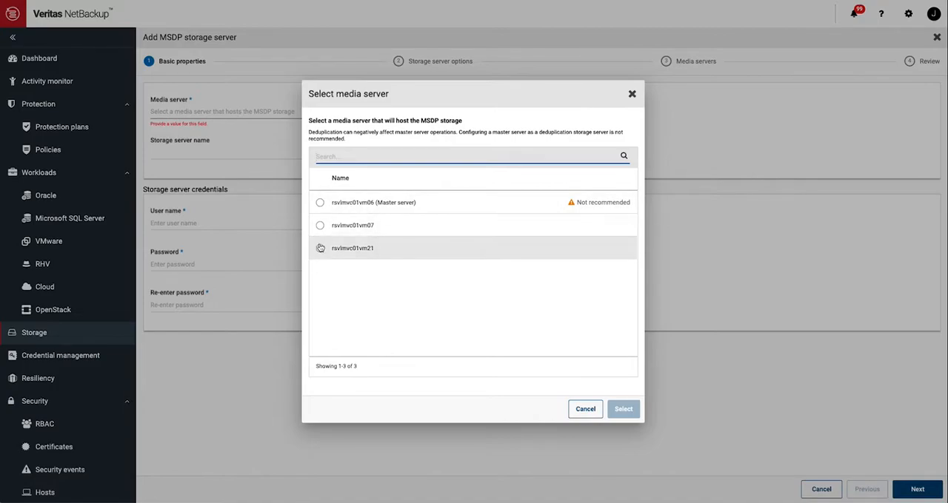
pyautogui.click(623, 410)
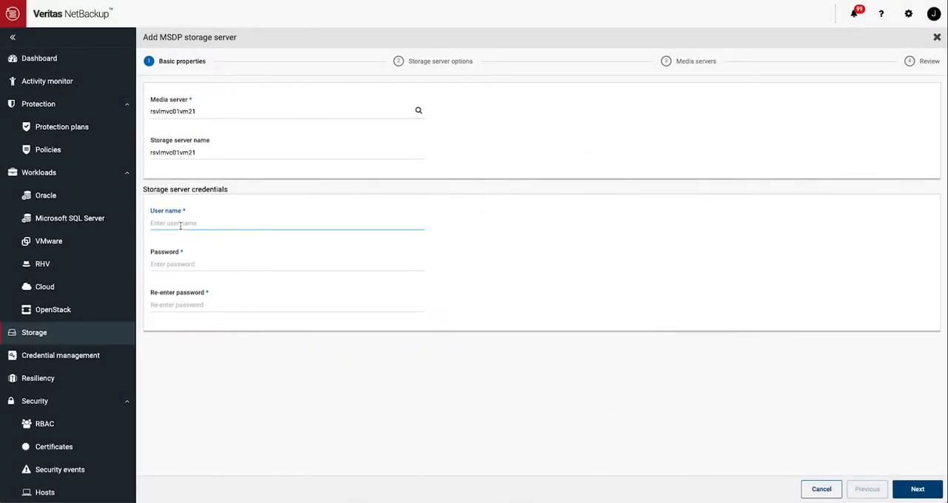
pyautogui.write('storageuser')
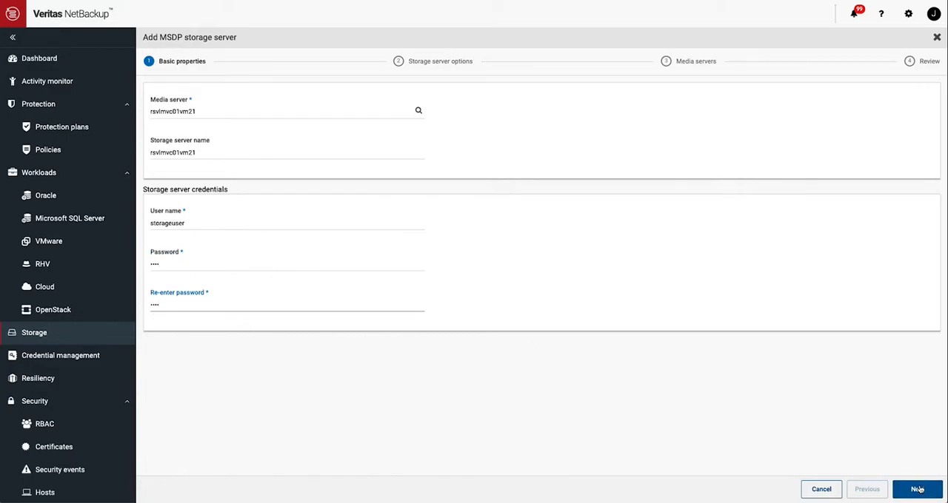
# - Set storage path /msdp and enable key group vm06-KeyGroup with KMS encryption
pyautogui.click(918, 490)
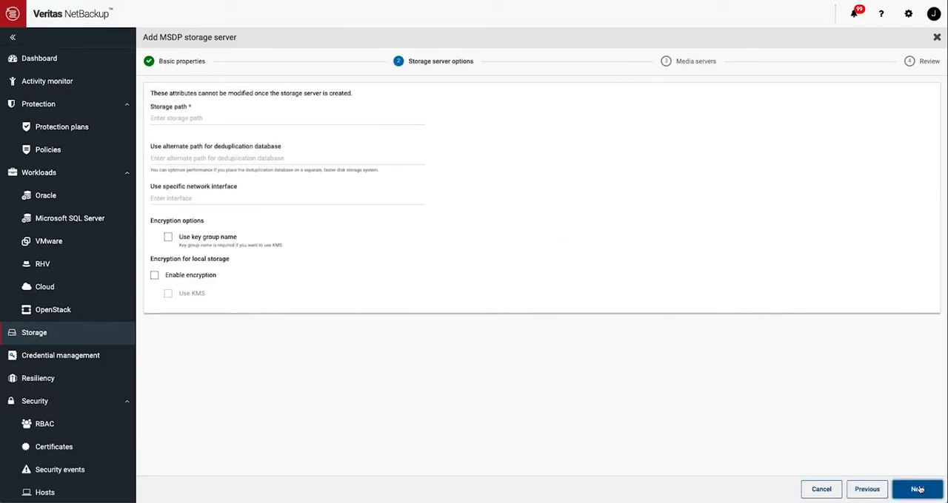
pyautogui.click(287, 119)
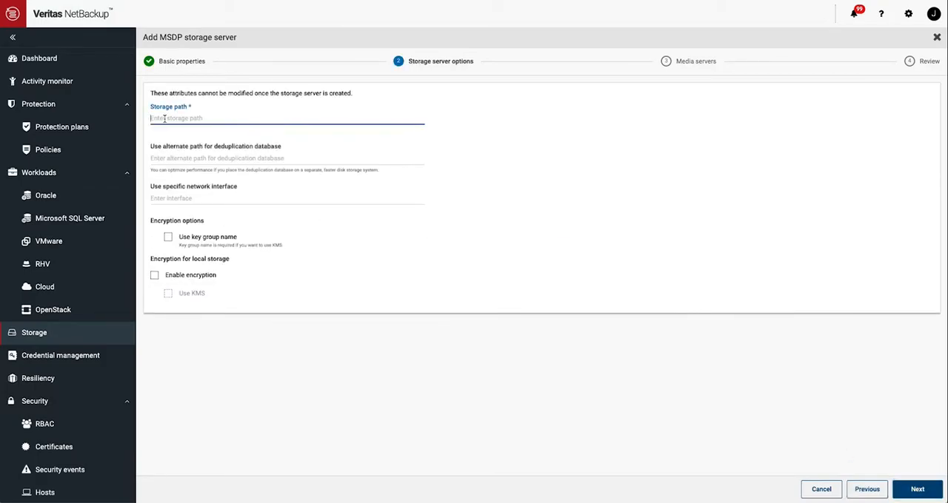
pyautogui.write('/msdp')
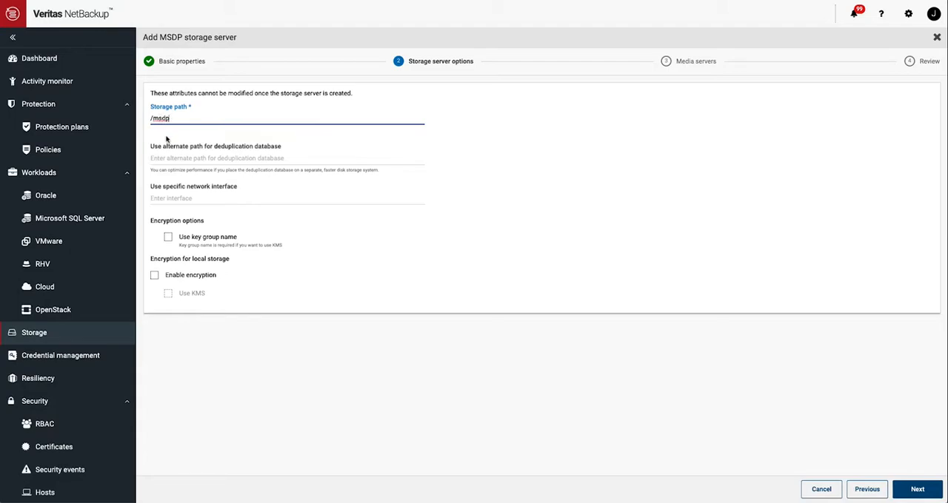
pyautogui.moveTo(162, 206)
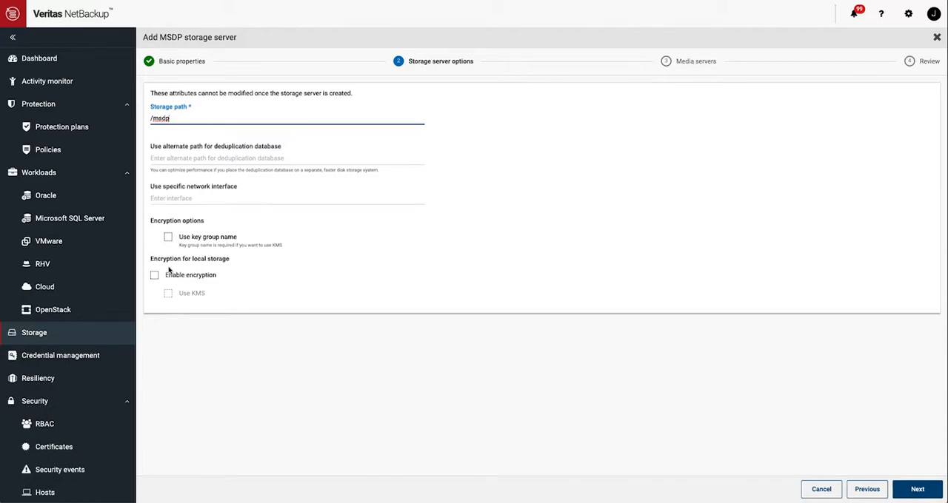
pyautogui.moveTo(164, 252)
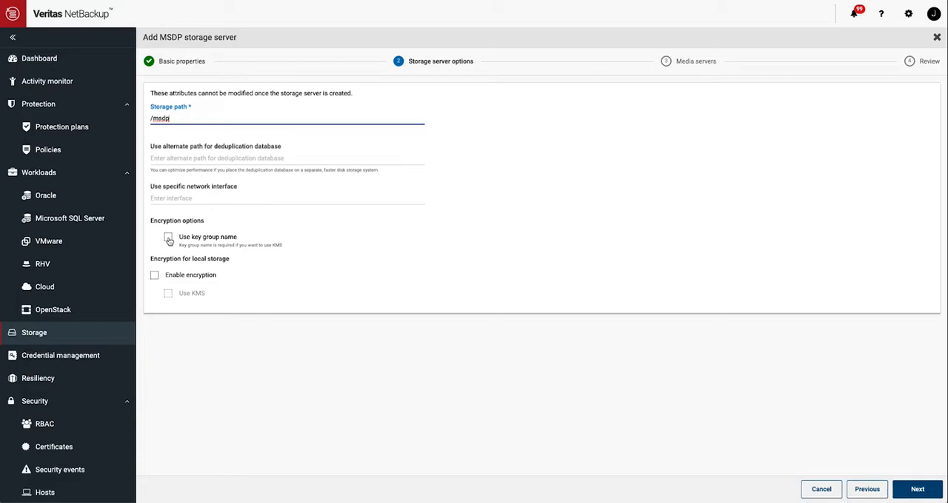
pyautogui.click(167, 239)
pyautogui.write('vm06-KeyGroup')
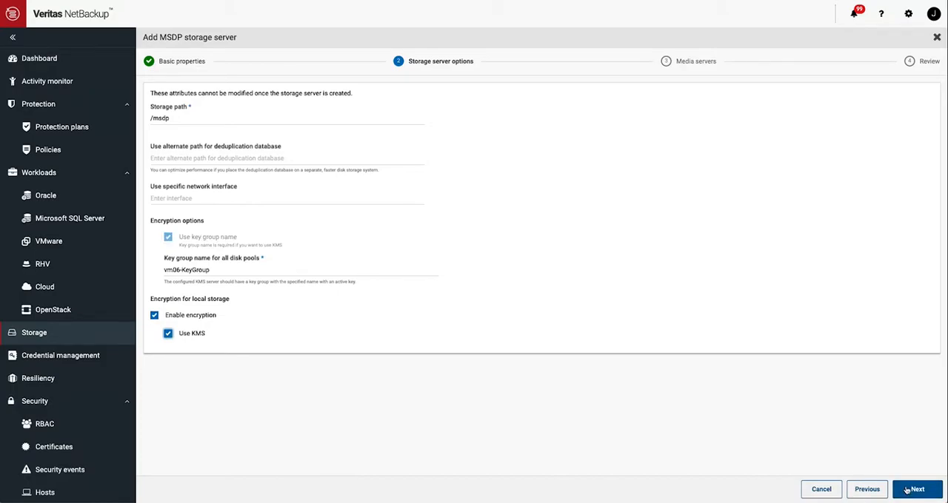
# - Add rsvlmvc01vm06 as an additional media server and reach the review summary
pyautogui.click(917, 490)
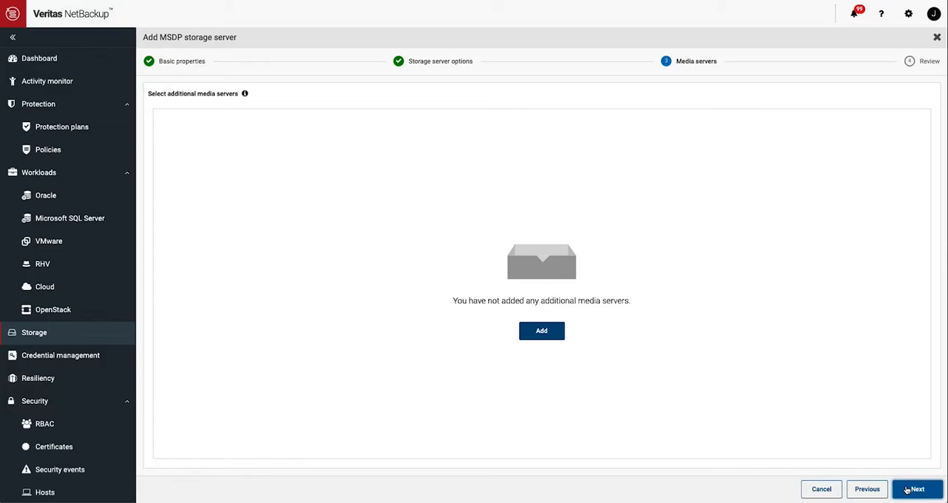
pyautogui.click(542, 331)
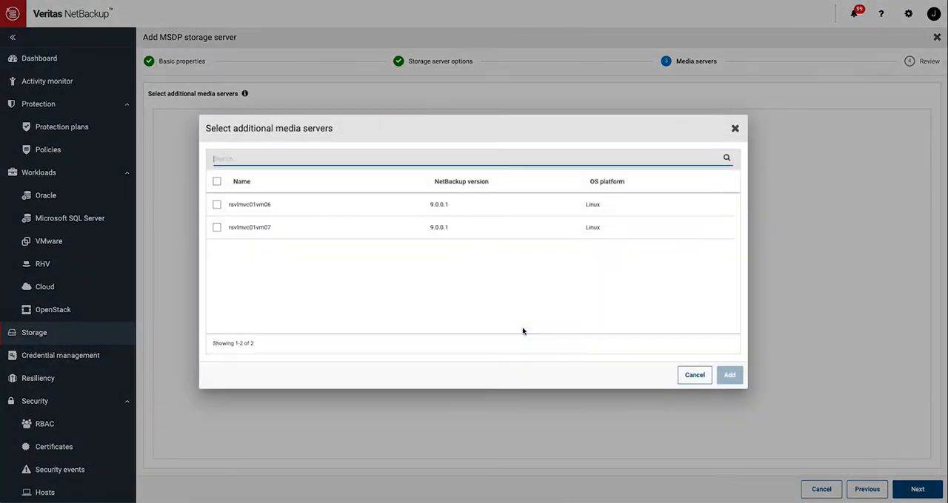
pyautogui.click(217, 204)
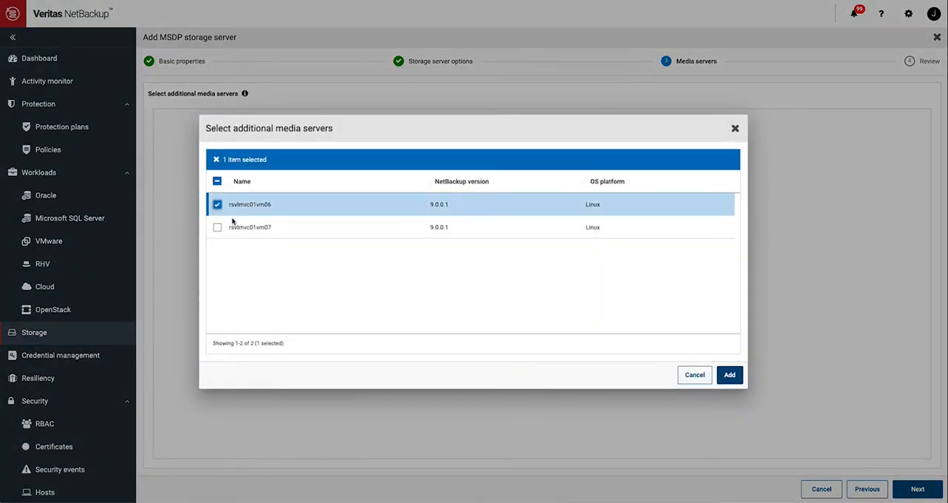
pyautogui.click(730, 375)
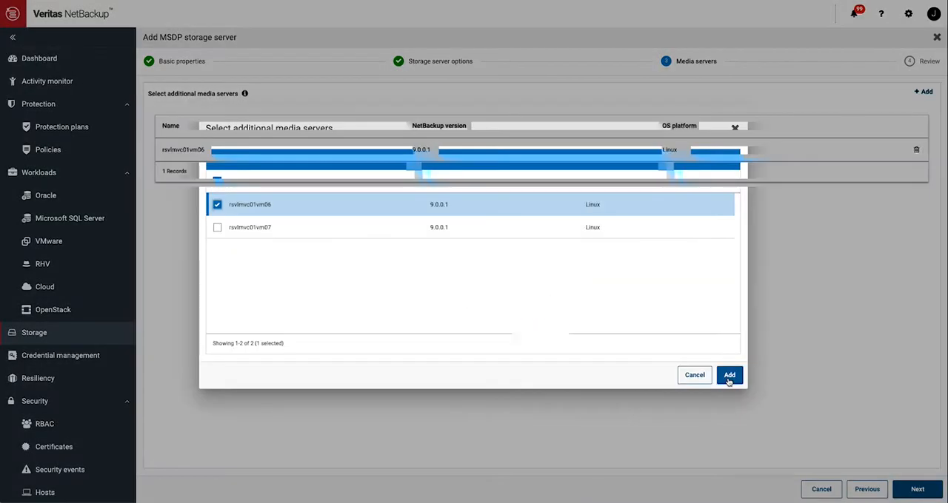
pyautogui.click(729, 375)
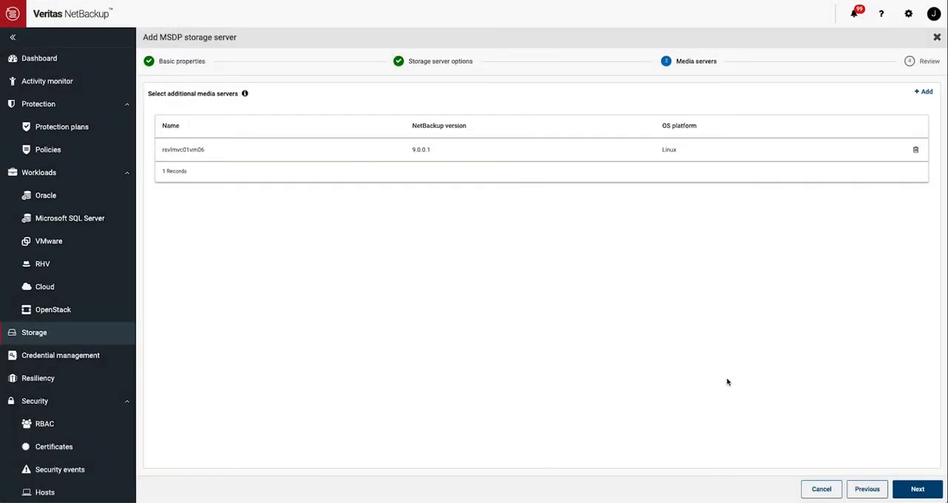
pyautogui.click(916, 490)
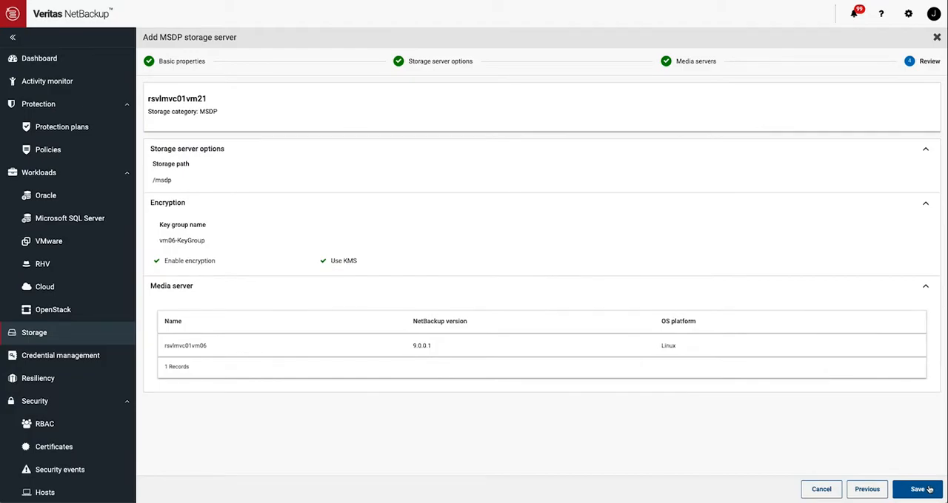
# - Save the configuration so storage server rsvlmvc01vm21 is created and listed
pyautogui.click(917, 490)
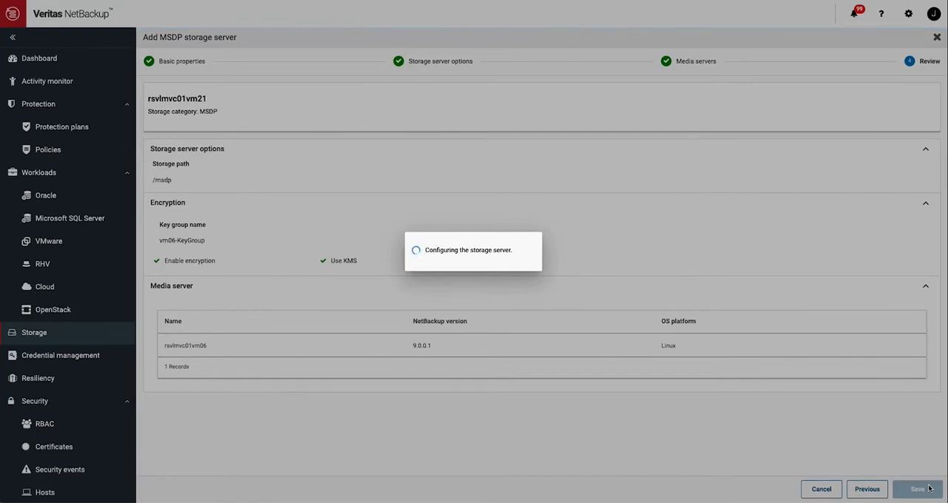
pyautogui.click(914, 490)
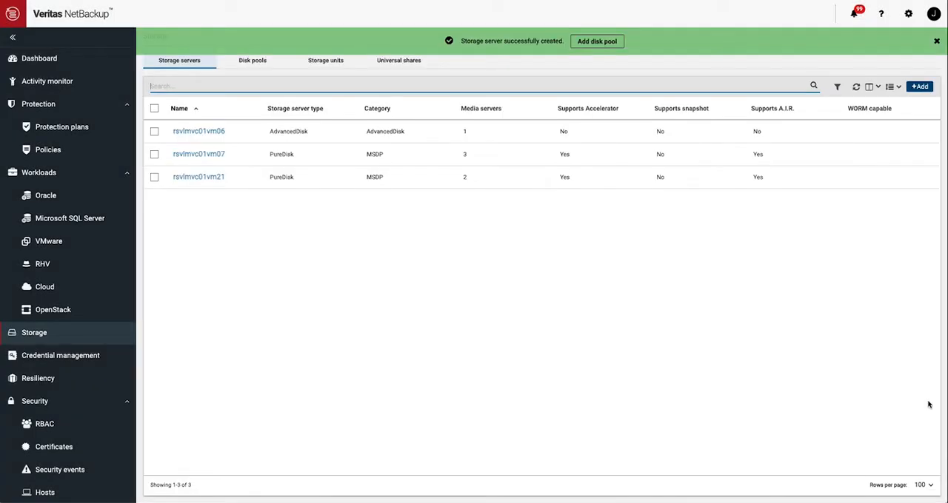
pyautogui.moveTo(754, 313)
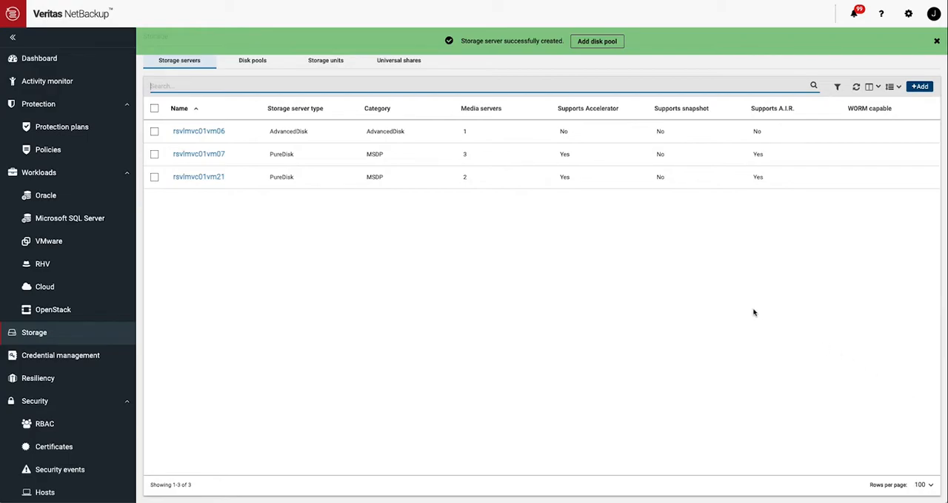
# - Start a disk pool named VM21-DP for rsvlmvc01vm21 limited to 10 I/O streams per volume
pyautogui.click(597, 40)
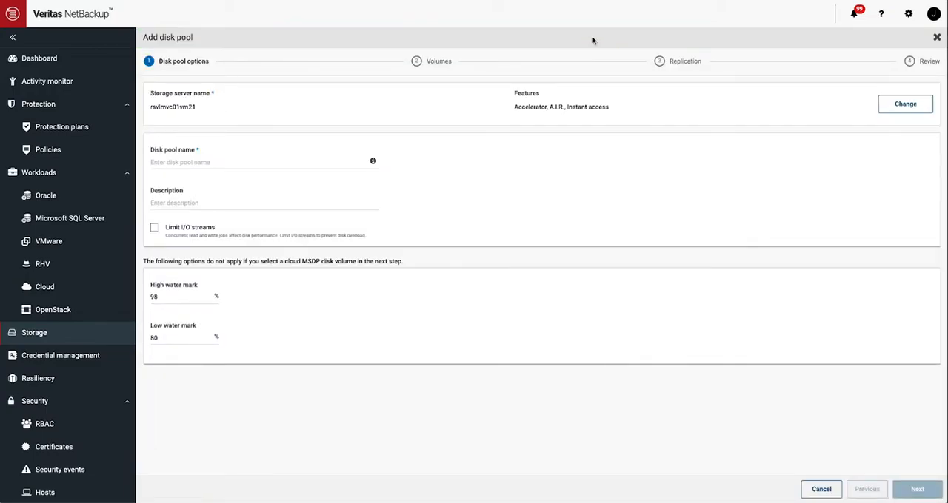
pyautogui.click(263, 162)
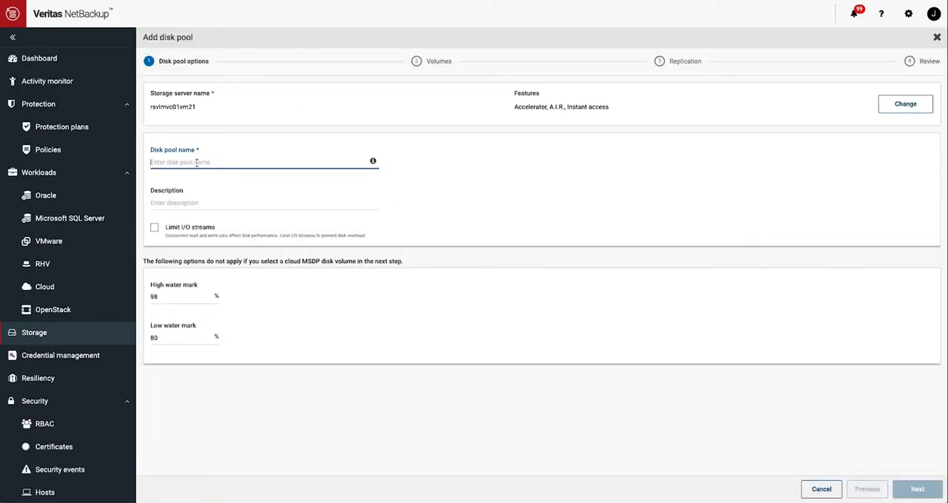
pyautogui.write('VM21-DP')
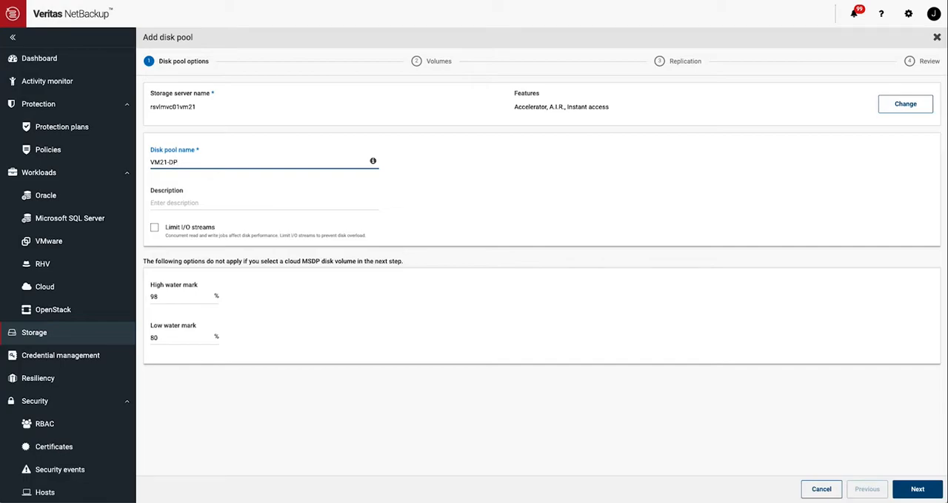
pyautogui.click(155, 227)
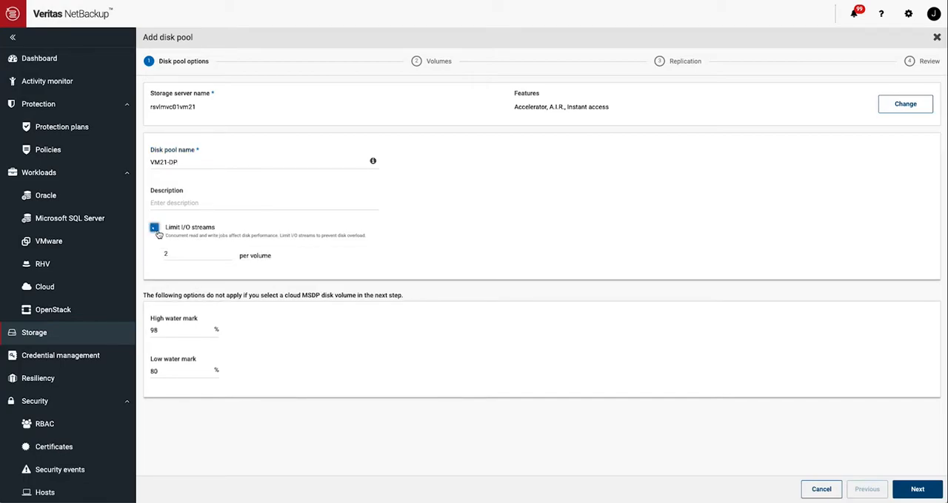
pyautogui.click(154, 227)
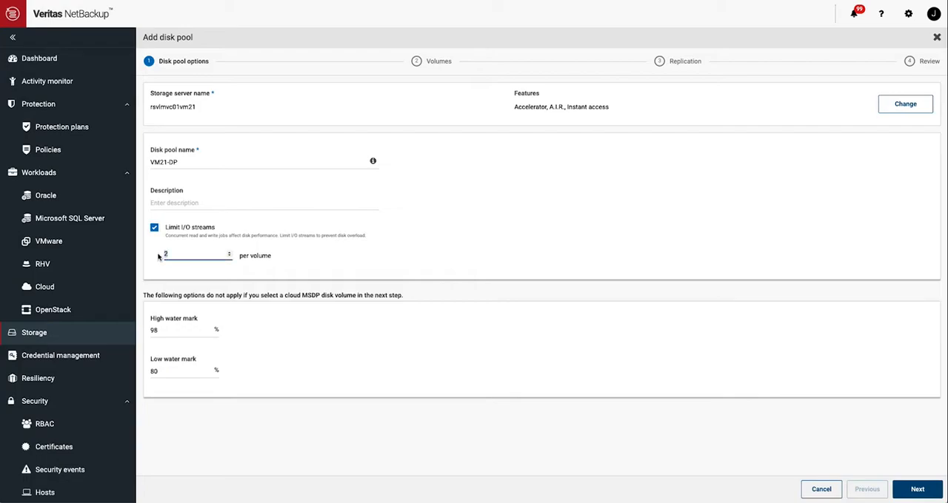
pyautogui.write('10')
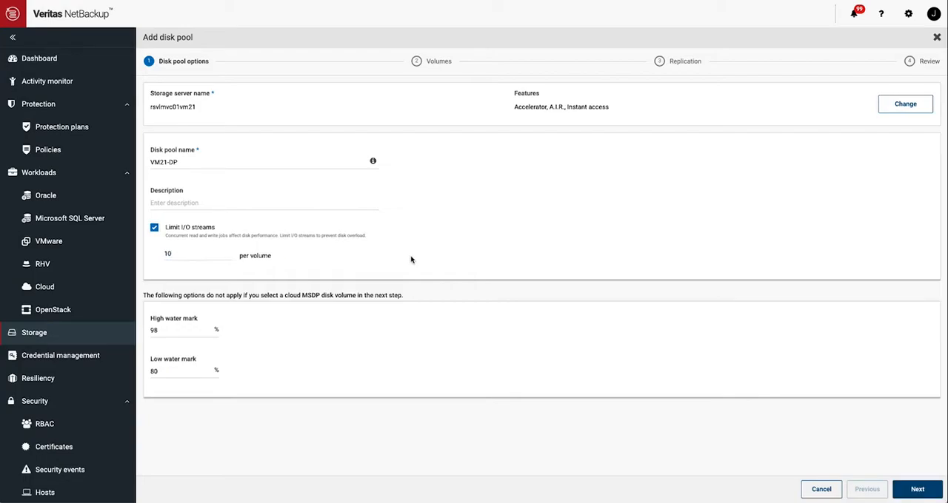
pyautogui.moveTo(382, 254)
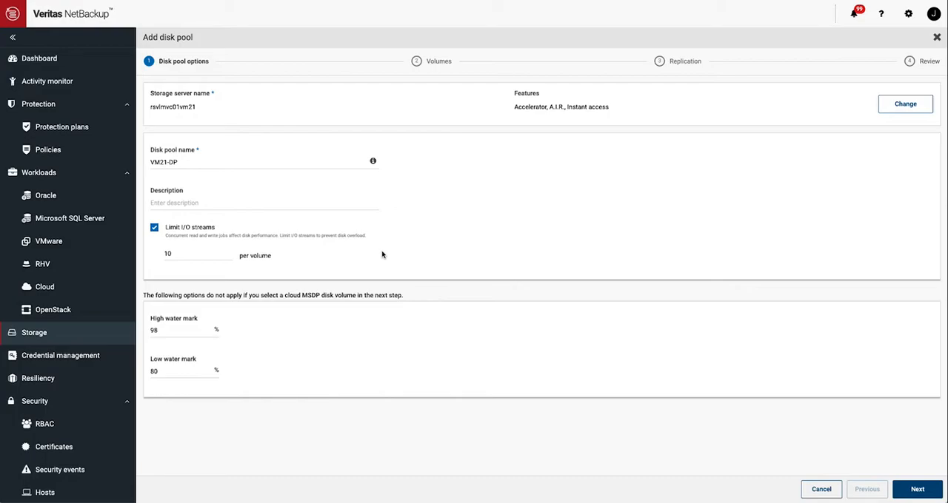
pyautogui.moveTo(734, 288)
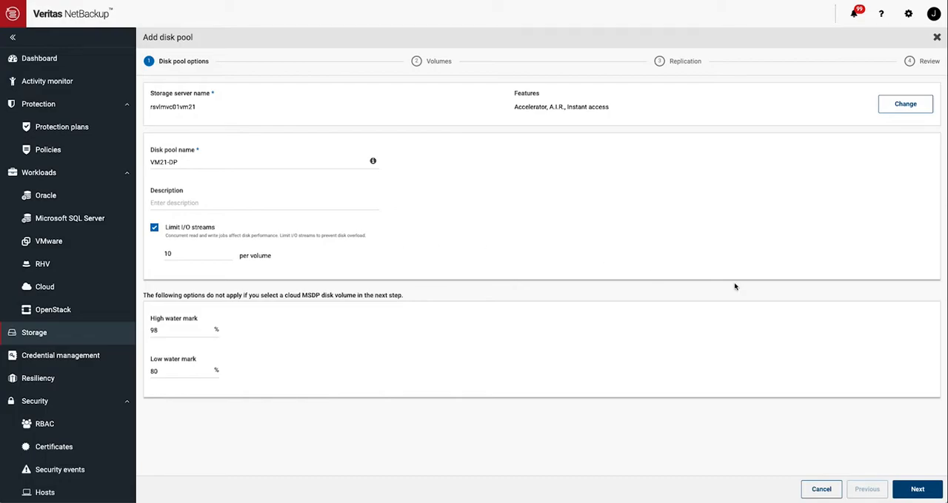
# - Keep volume PureDiskVolume for the pool and continue to replication settings
pyautogui.click(917, 489)
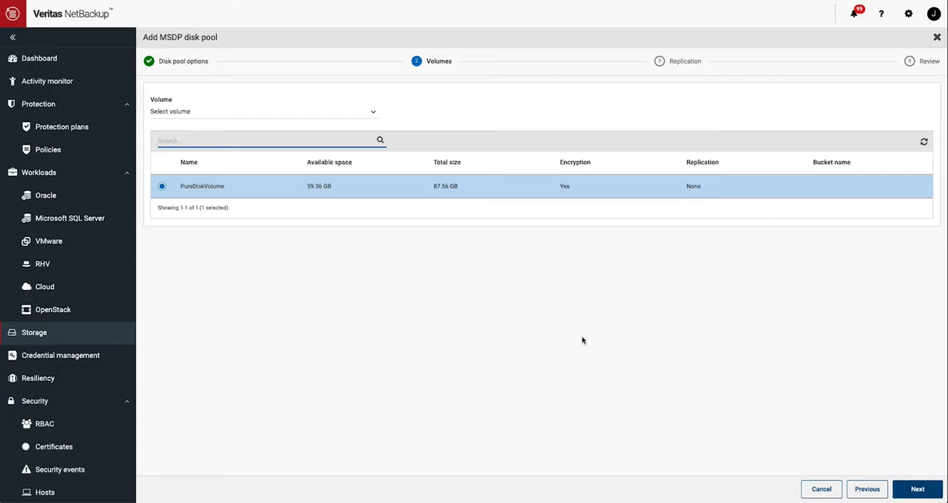
pyautogui.moveTo(596, 342)
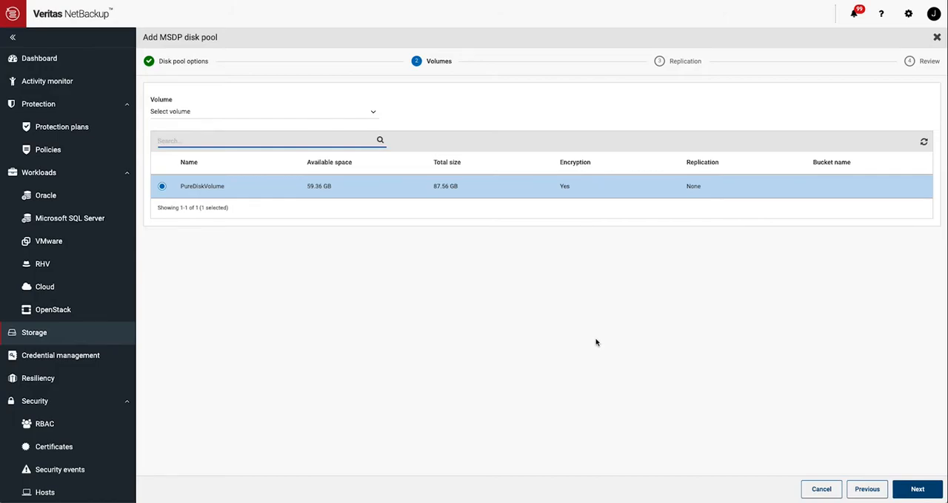
pyautogui.click(263, 111)
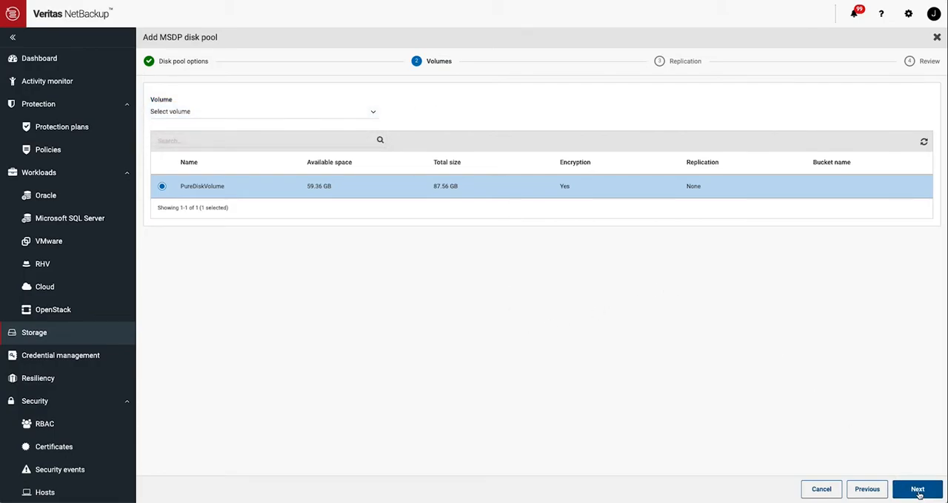
pyautogui.click(919, 490)
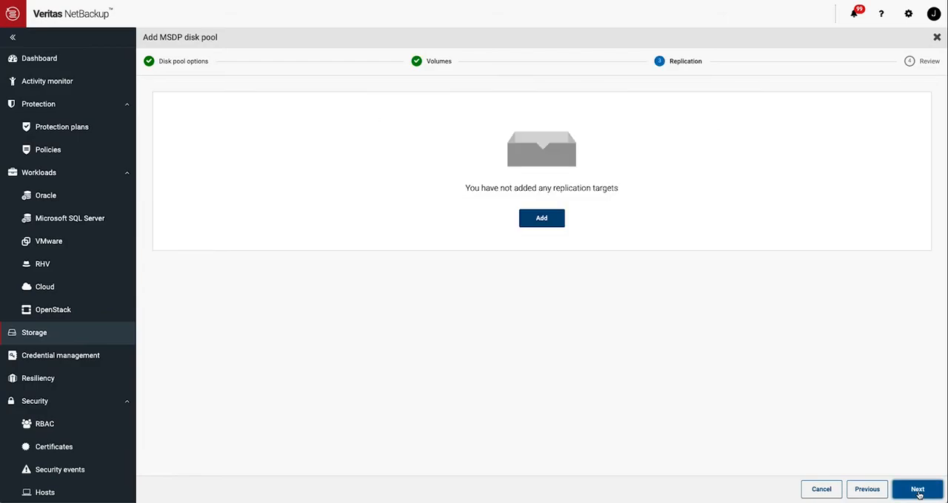
# - Skip replication targets, create disk pool VM21-DP, and begin a storage unit for it
pyautogui.click(542, 218)
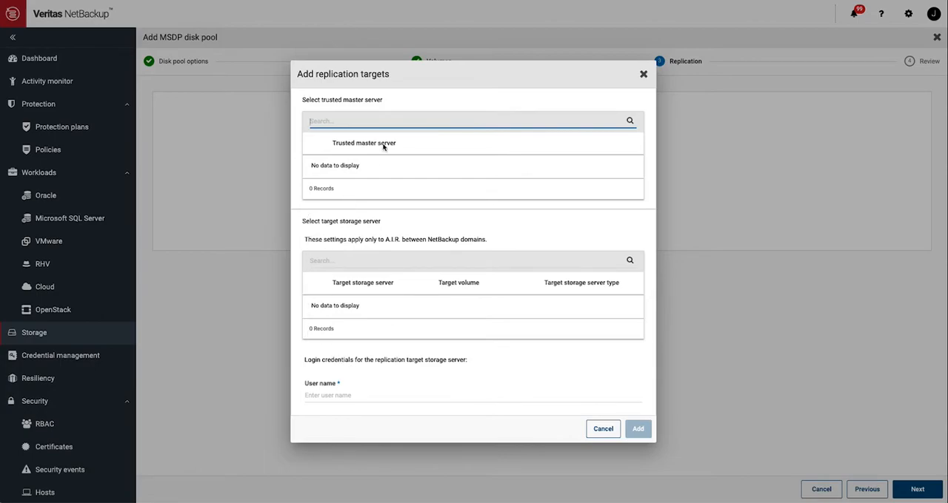
pyautogui.moveTo(611, 444)
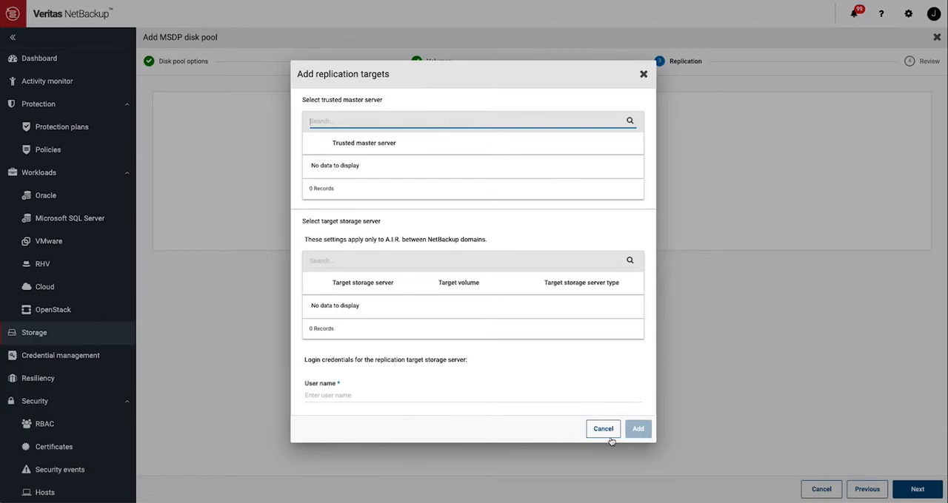
pyautogui.click(602, 429)
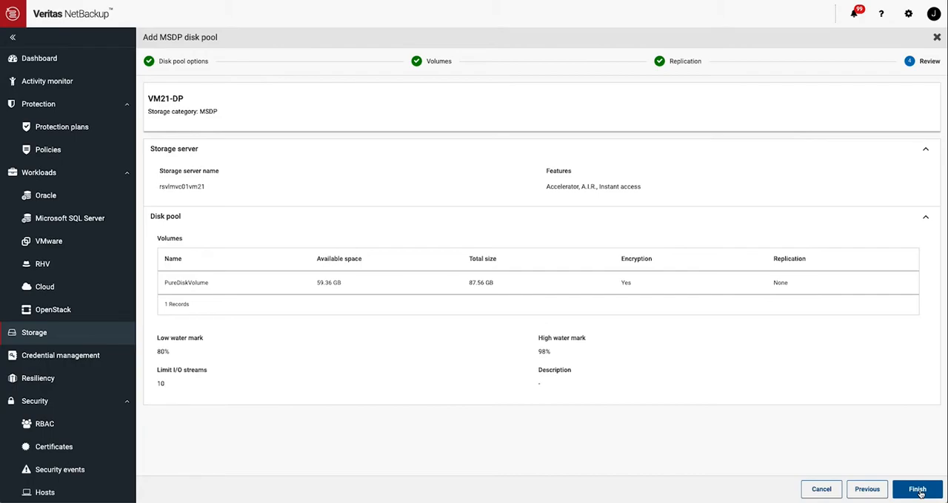
pyautogui.click(919, 489)
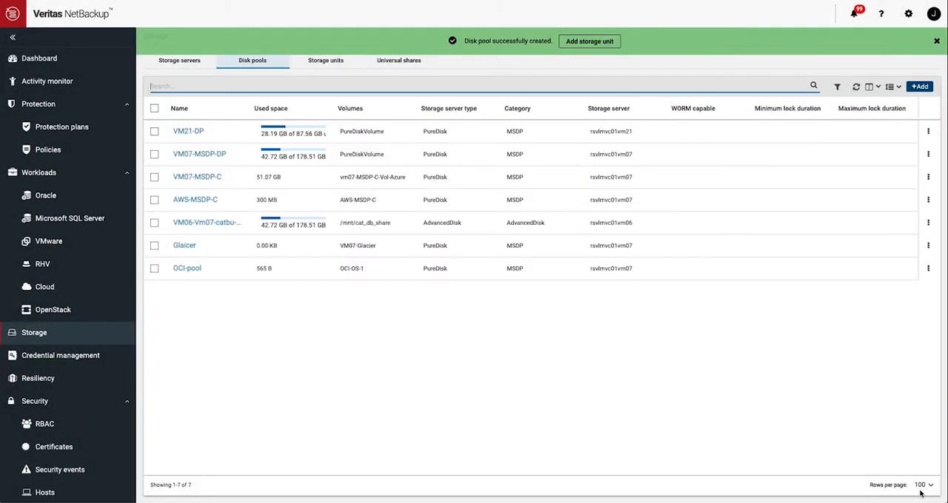
pyautogui.moveTo(299, 133)
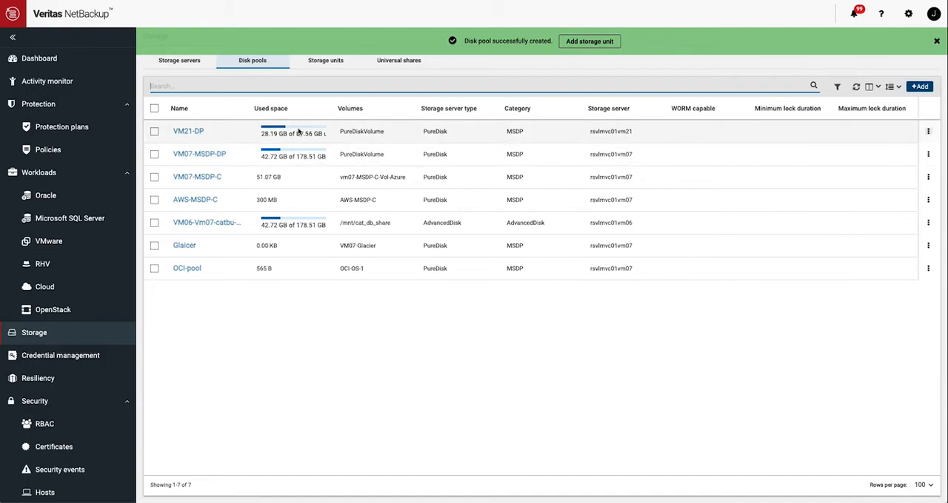
pyautogui.click(590, 41)
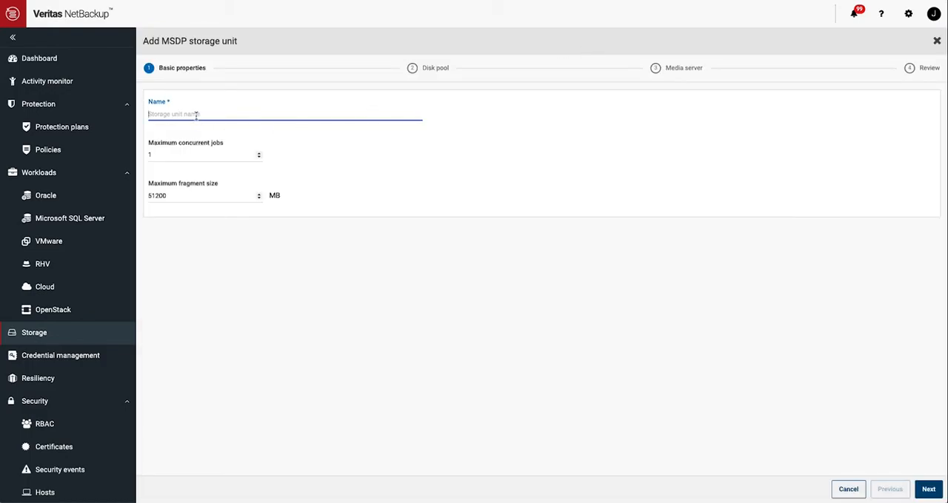
# - Name the storage unit VM21-STU with 5 maximum concurrent jobs and continue
pyautogui.write('VM21-')
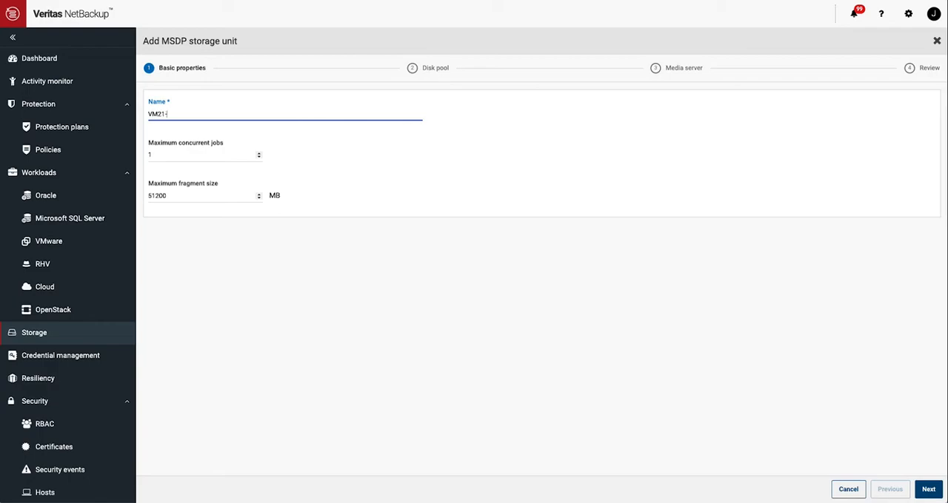
pyautogui.write('STU')
pyautogui.click(205, 154)
pyautogui.write('5')
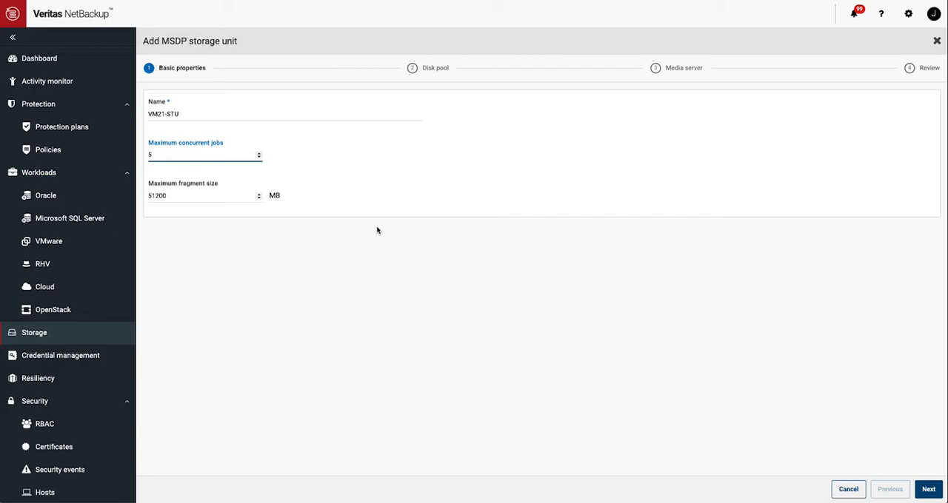
pyautogui.moveTo(904, 481)
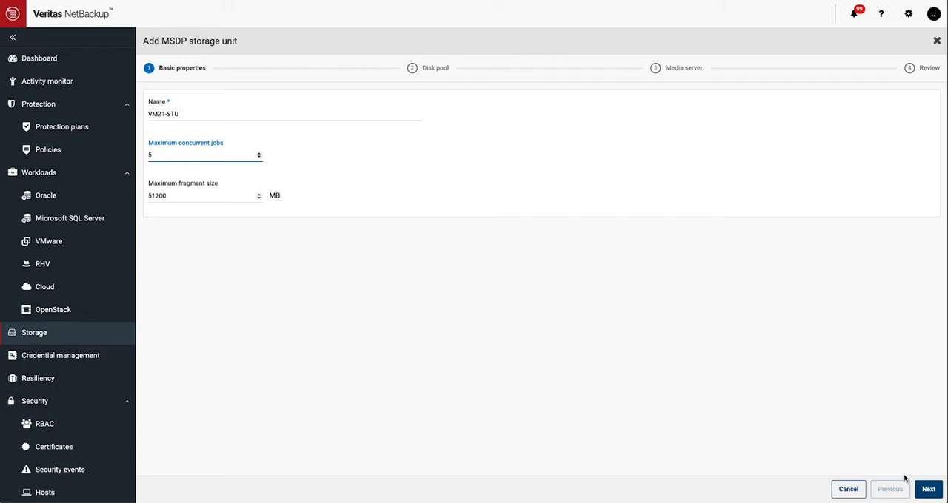
pyautogui.click(928, 490)
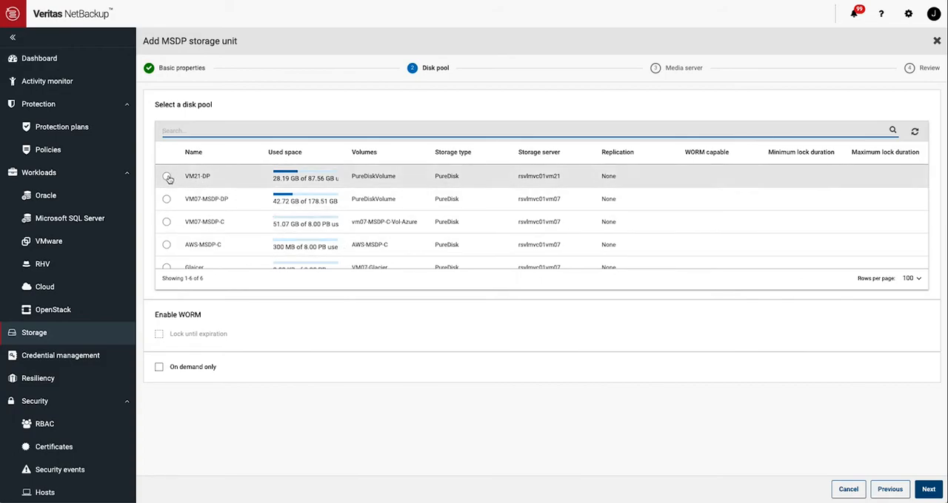
# - Assign disk pool VM21-DP to the storage unit and continue to media server selection
pyautogui.click(166, 176)
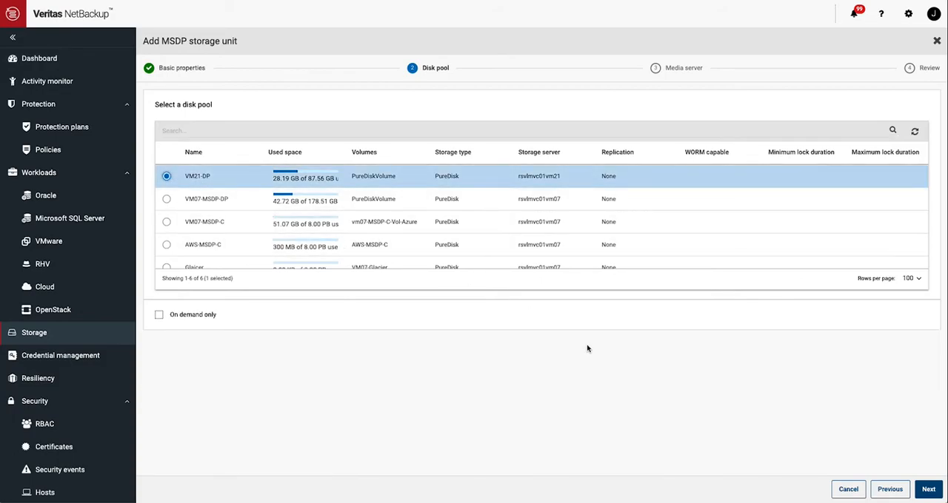
pyautogui.moveTo(932, 495)
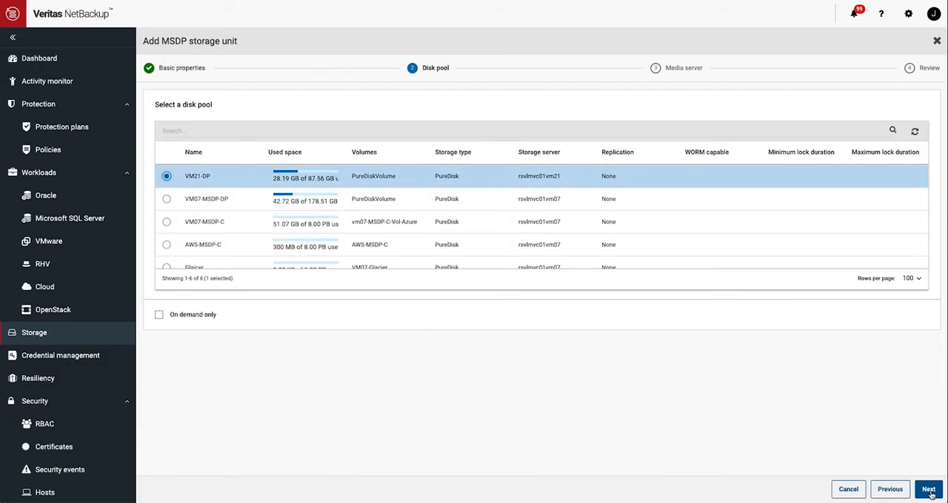
pyautogui.click(930, 490)
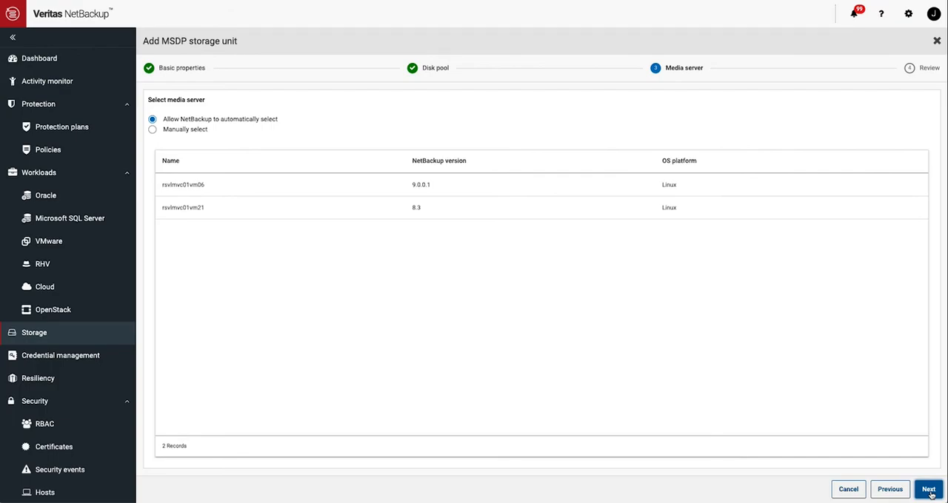
# - Keep automatic media server selection and save the VM21-STU storage unit from the Review page
pyautogui.click(930, 490)
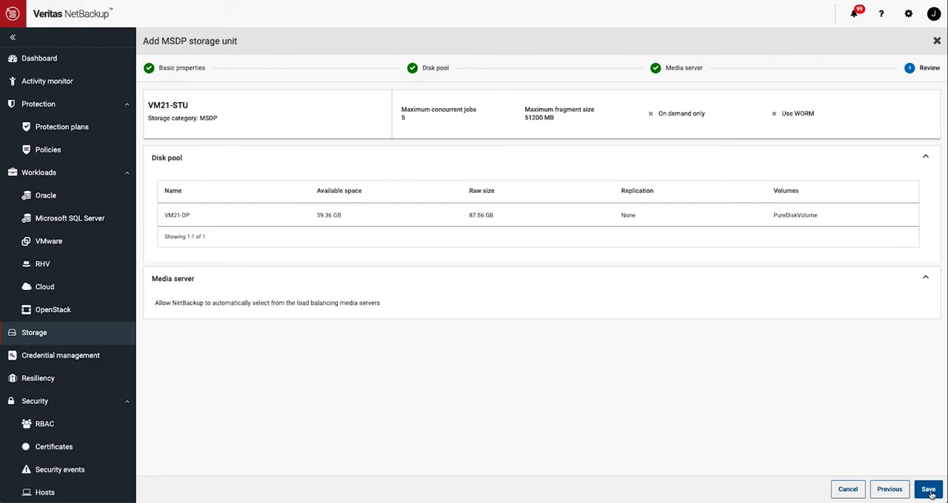
pyautogui.click(930, 490)
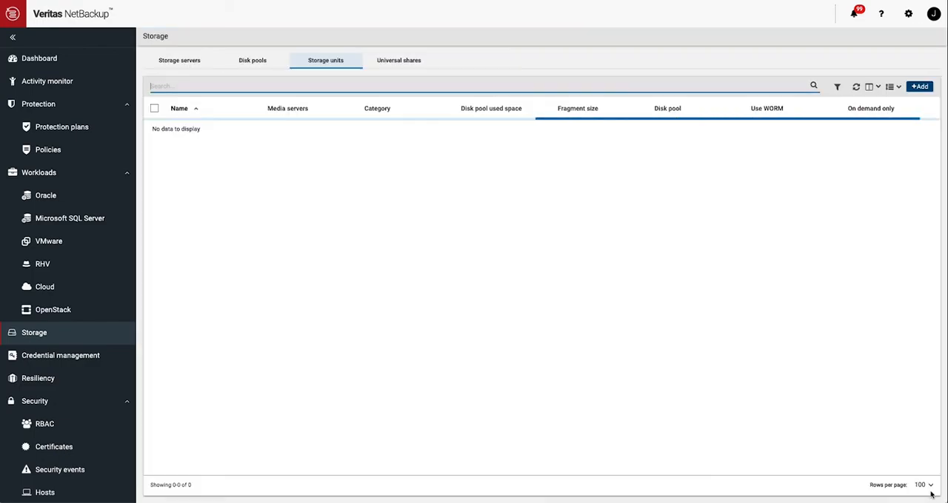